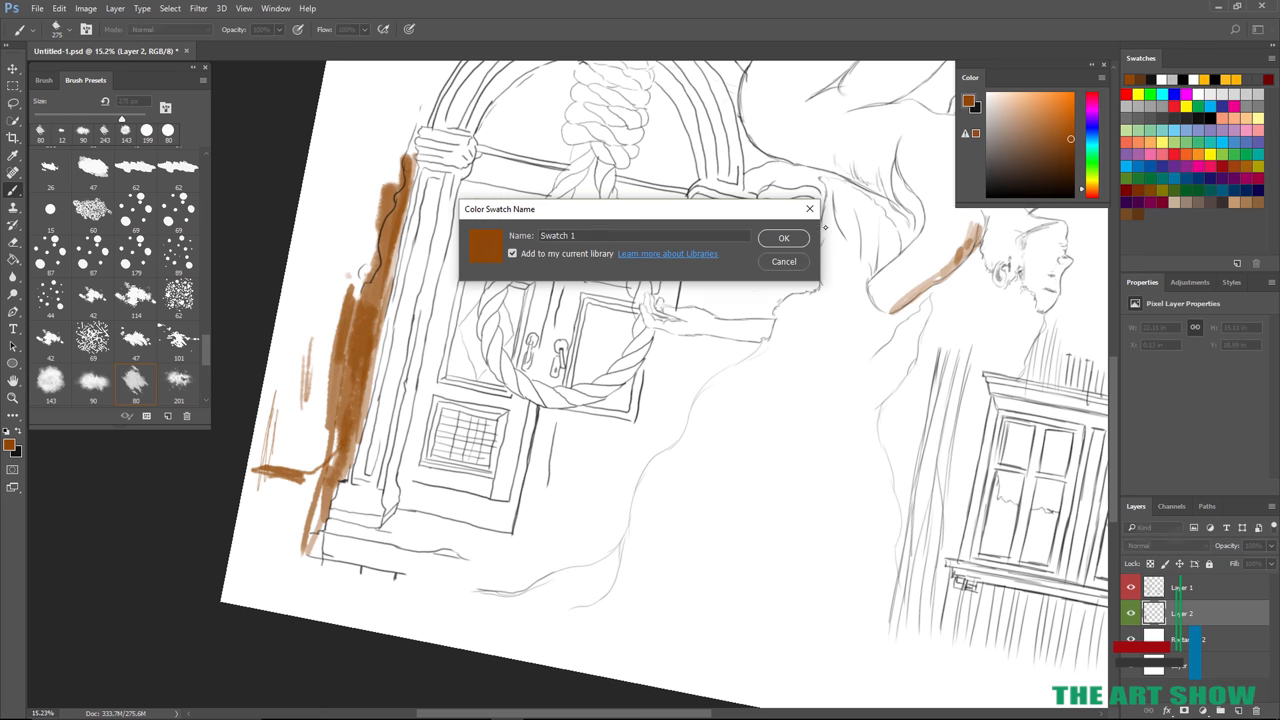
# Confirm the brown swatch name and wash the left wall and arch in brown watercolor
pyautogui.click(784, 238)
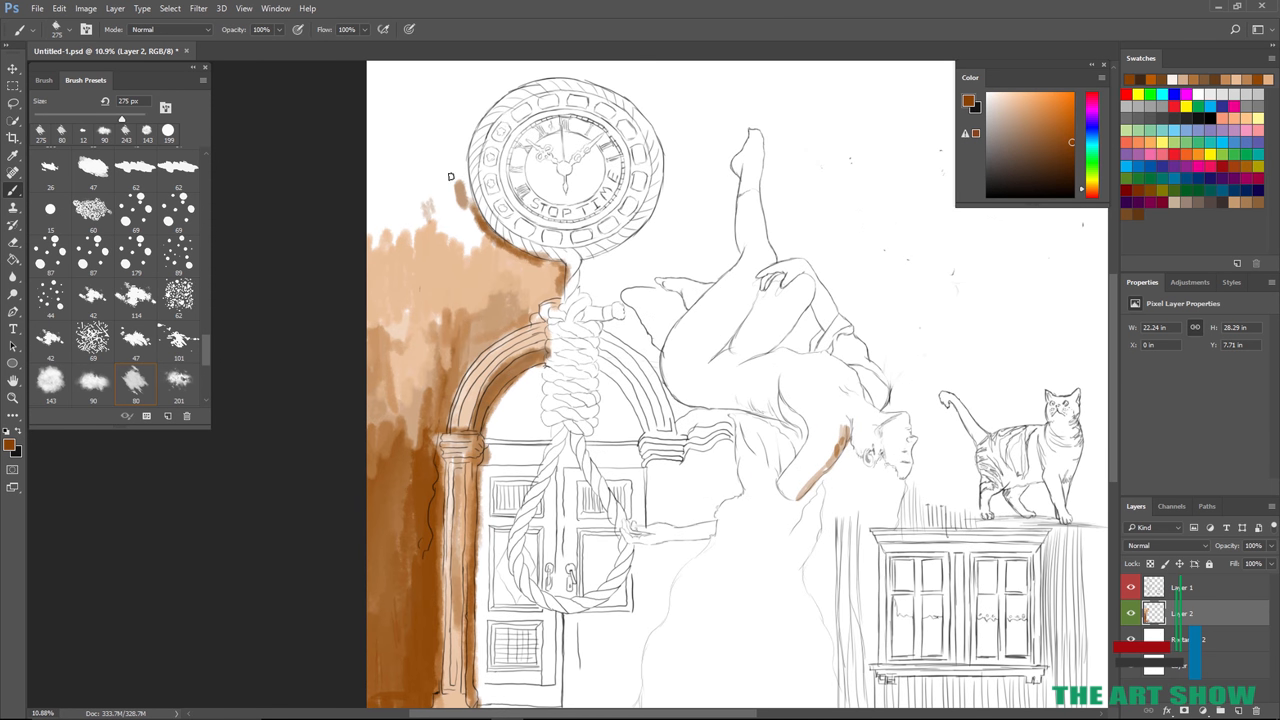
# Zoom in and paint the figure's back and legs with skin-tone watercolor washes
pyautogui.scroll(3)
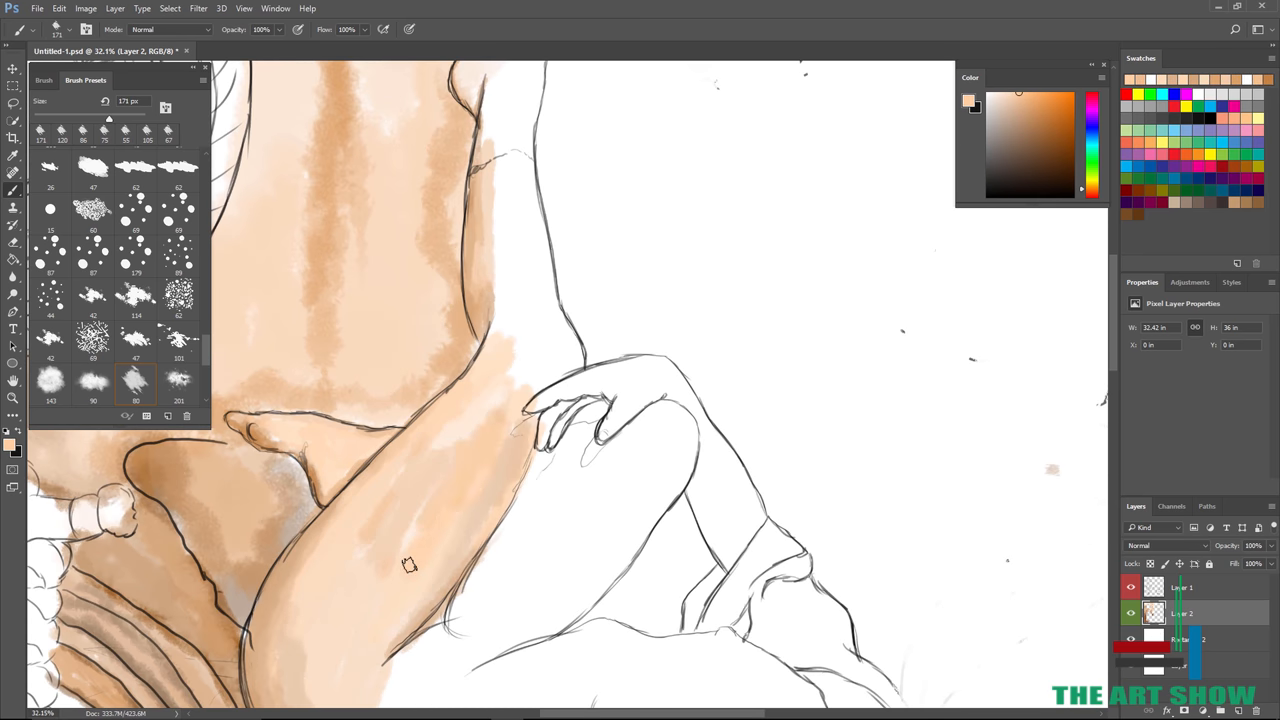
# Brush a deep blue wash onto the upper part of the figure's dress
pyautogui.moveTo(410, 564); pyautogui.dragTo(512, 340)
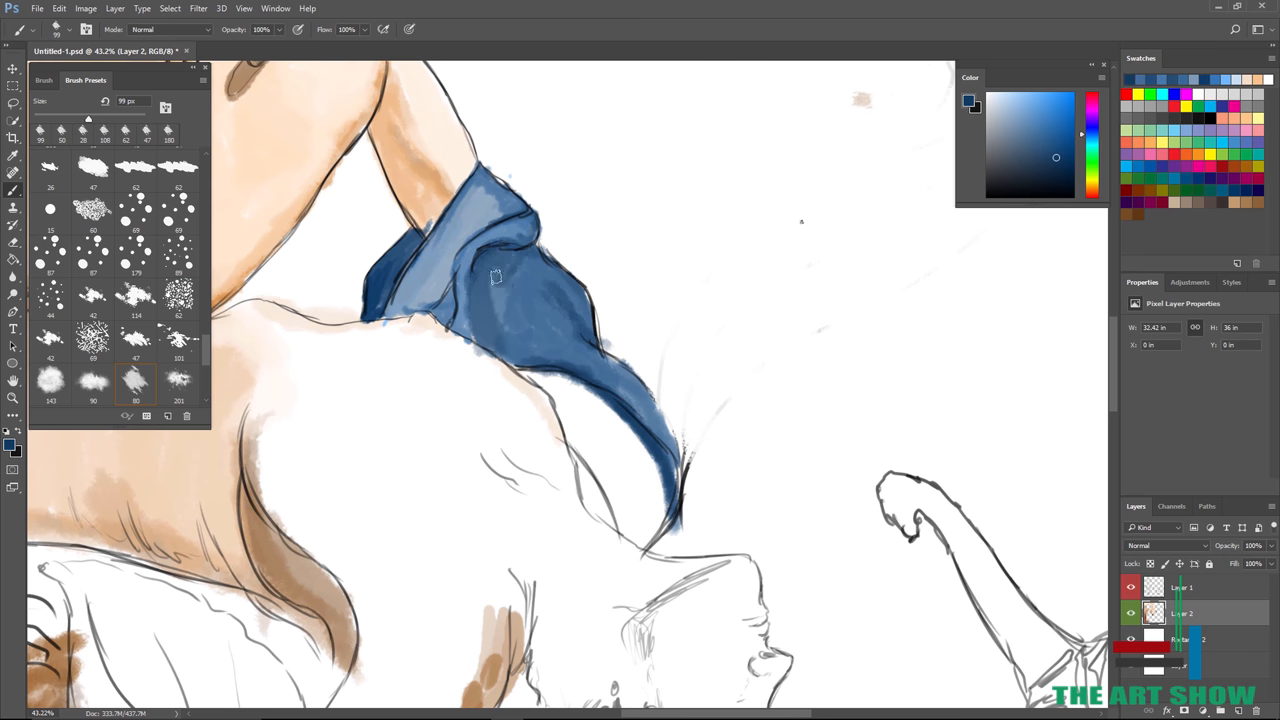
# Extend the blue in long flowing strokes down the dress toward the cabinet
pyautogui.moveTo(496, 276); pyautogui.dragTo(578, 404)
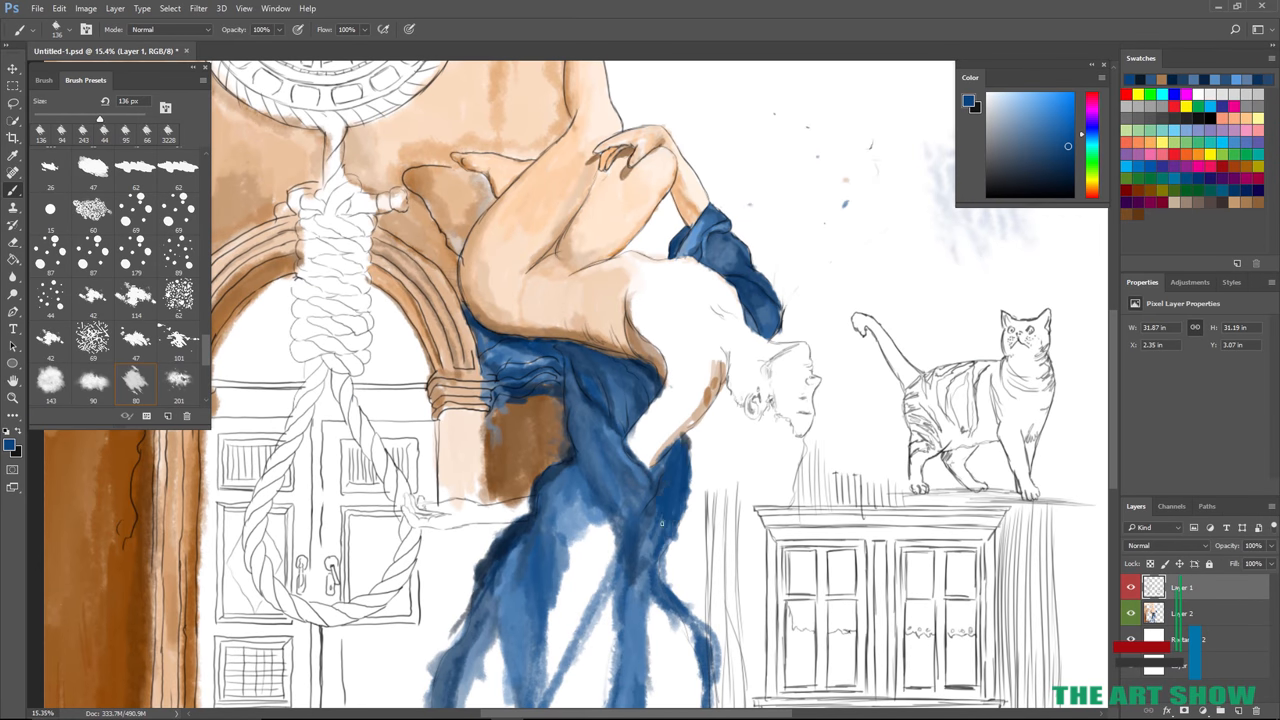
# Color the arch behind the figure brown, then deepen the blue shading on the dress
pyautogui.click(92, 384)
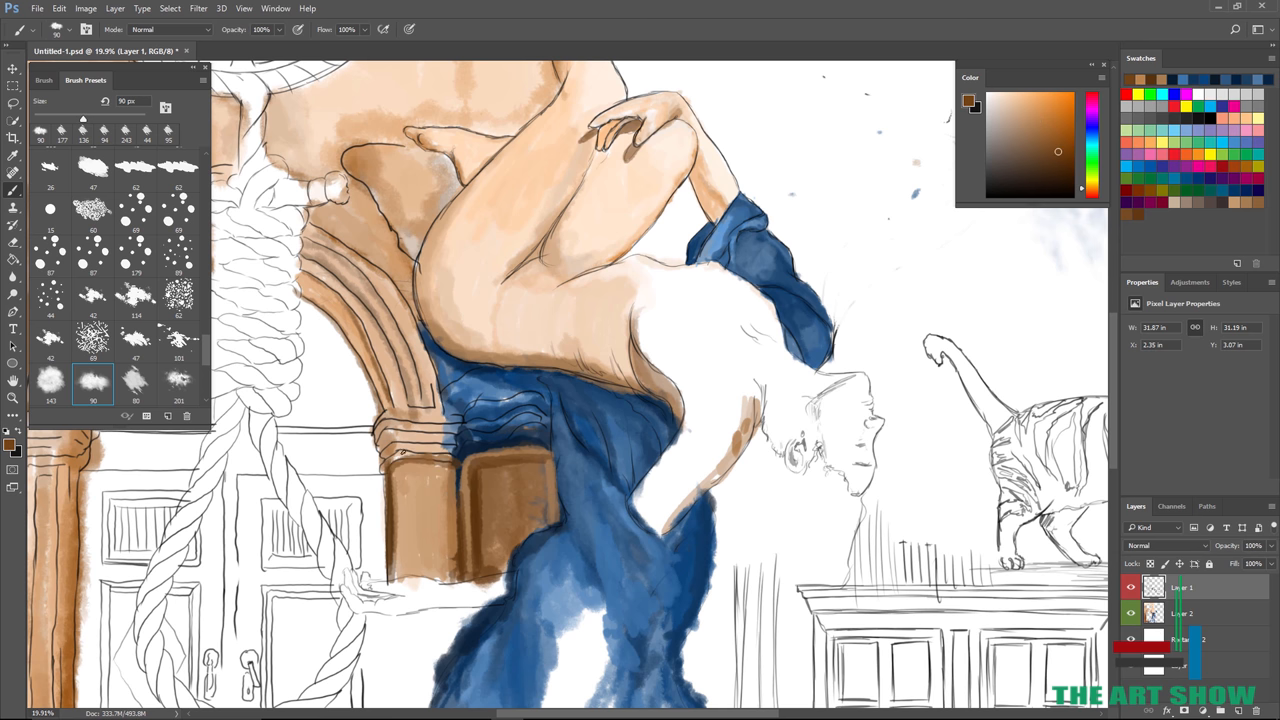
pyautogui.scroll(3)
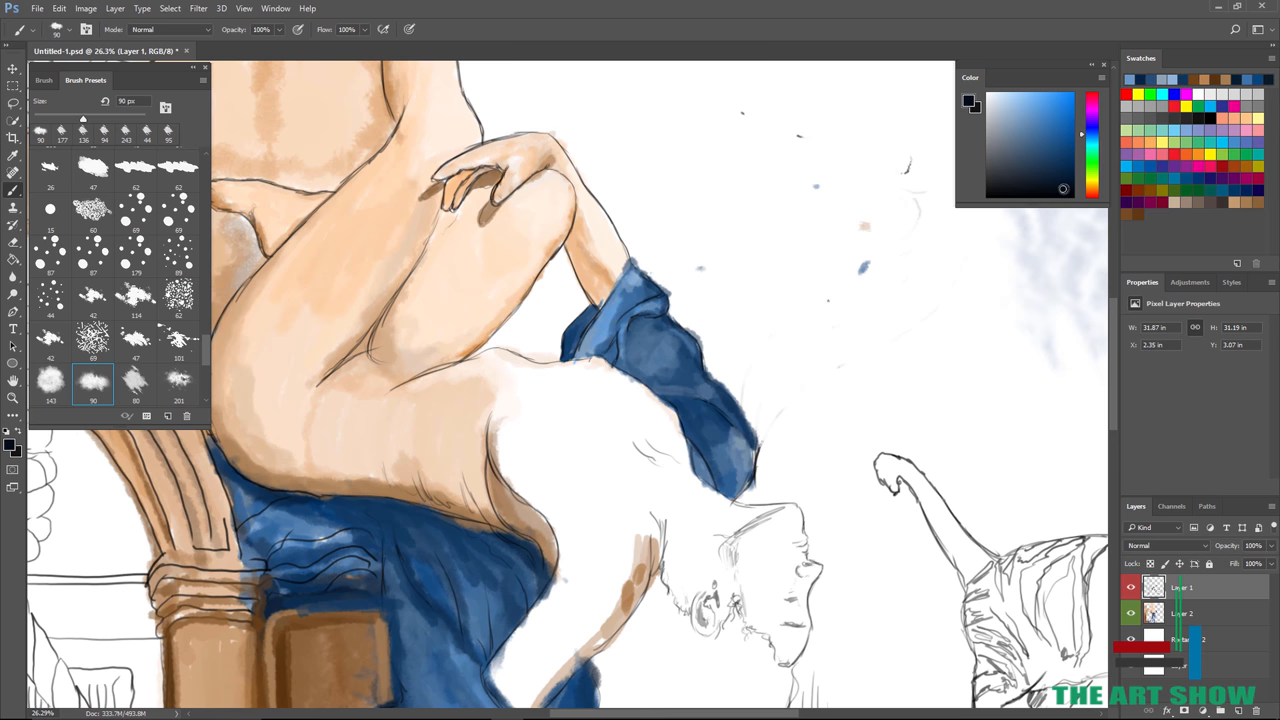
pyautogui.scroll(-3)
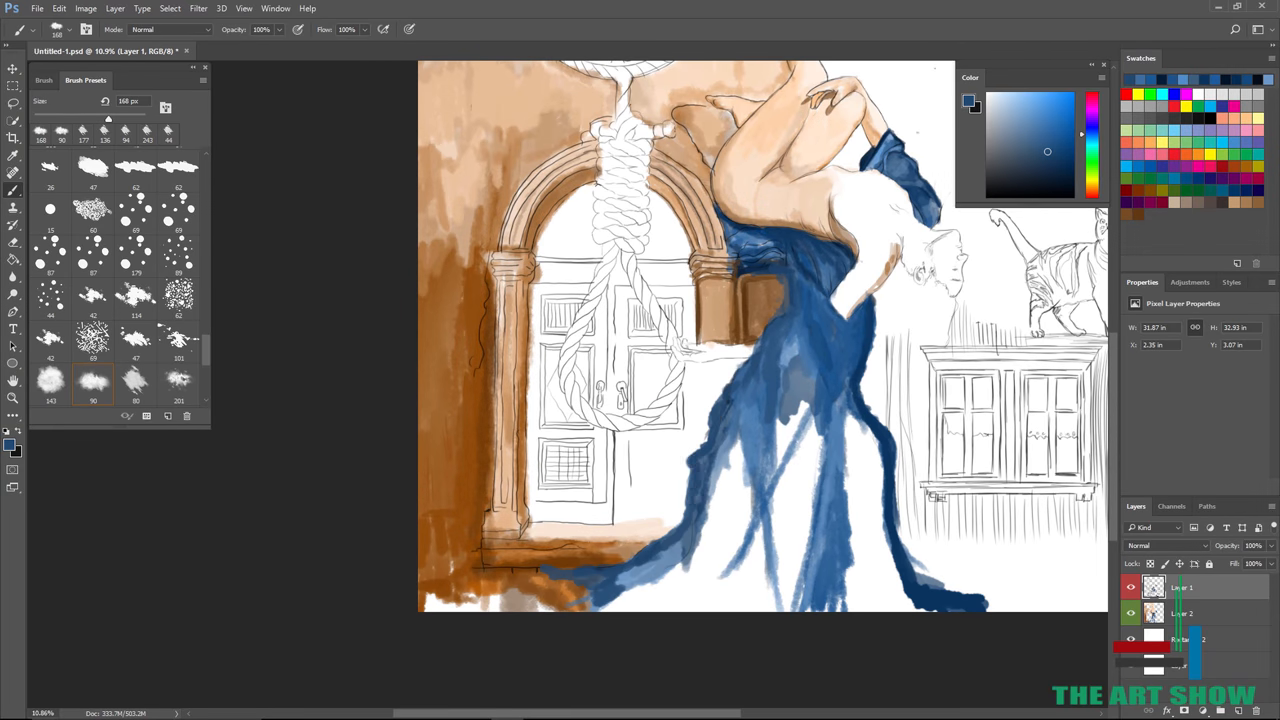
# Dab dark blue blotches onto the lower dress folds, using a smaller brush for the spots
pyautogui.scroll(-3)
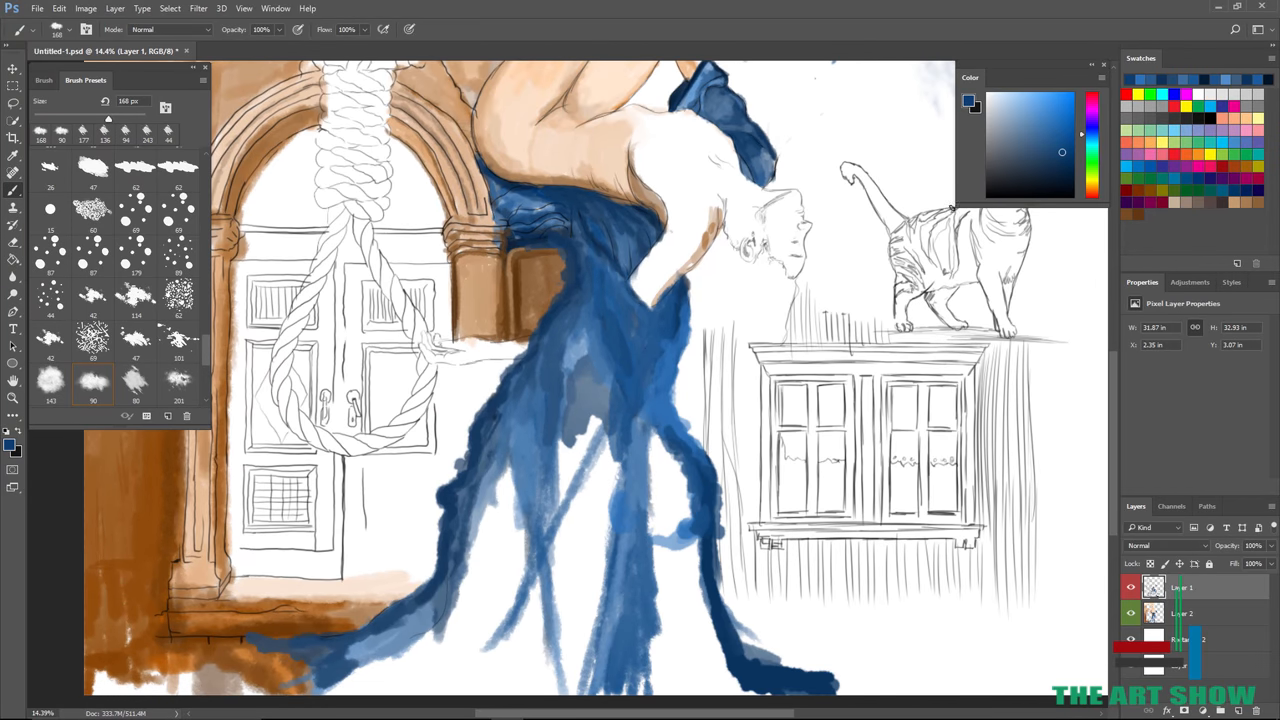
pyautogui.moveTo(650, 540); pyautogui.dragTo(700, 540)
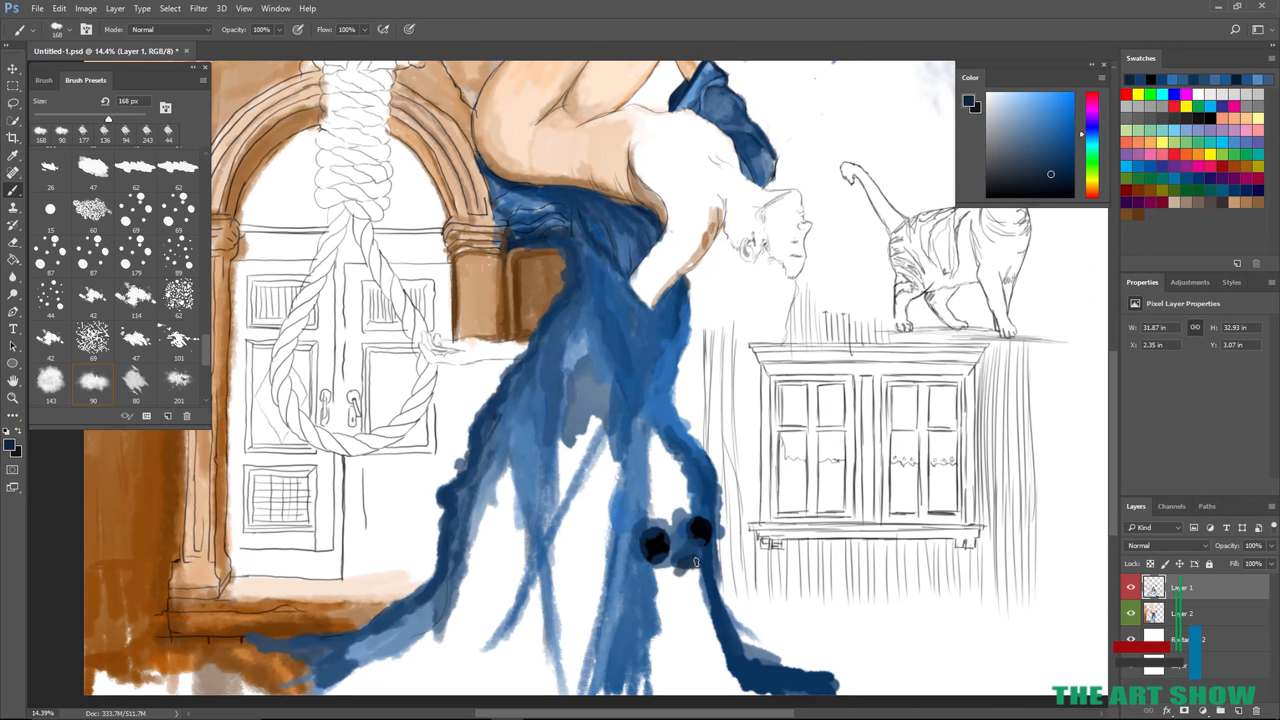
pyautogui.click(684, 564)
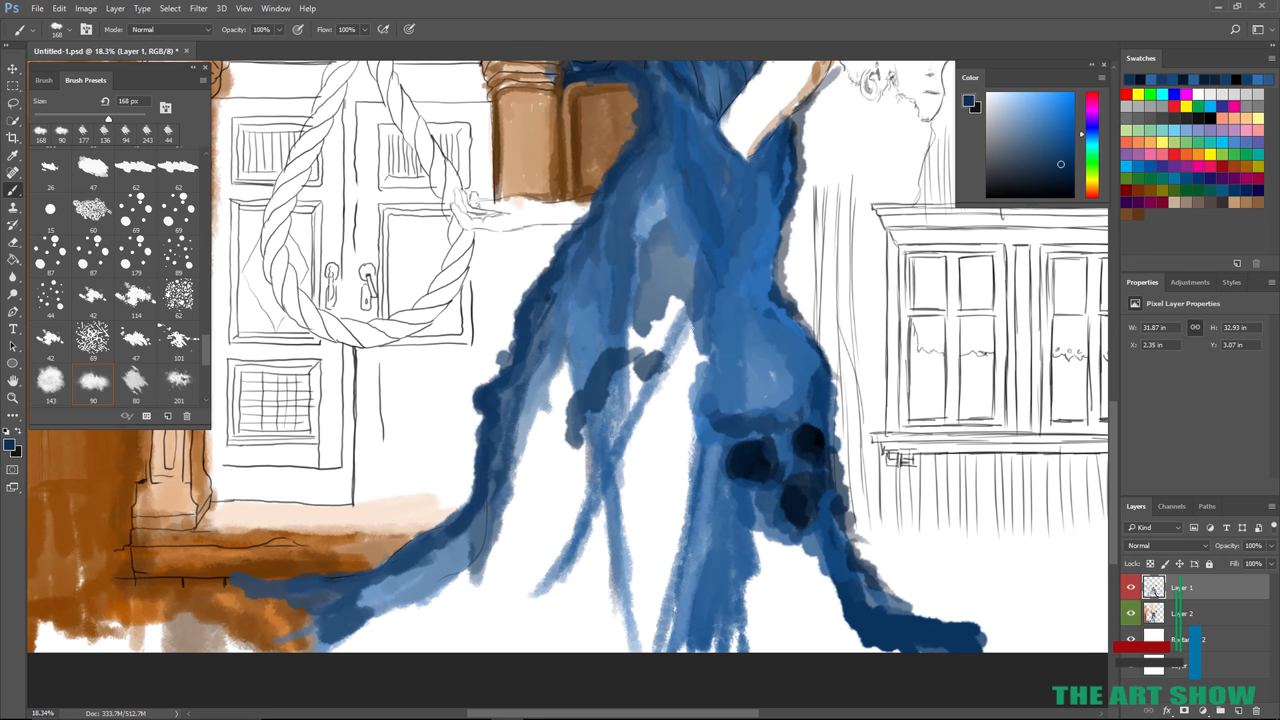
pyautogui.click(590, 456)
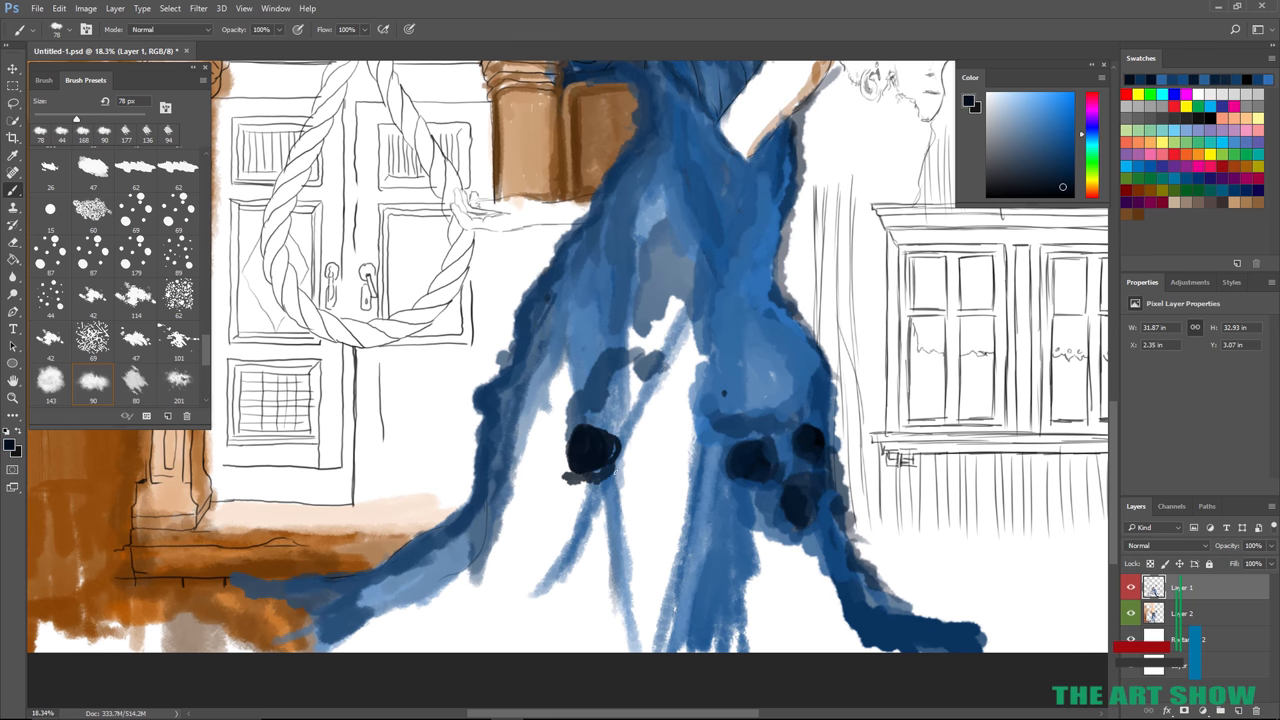
pyautogui.click(656, 470)
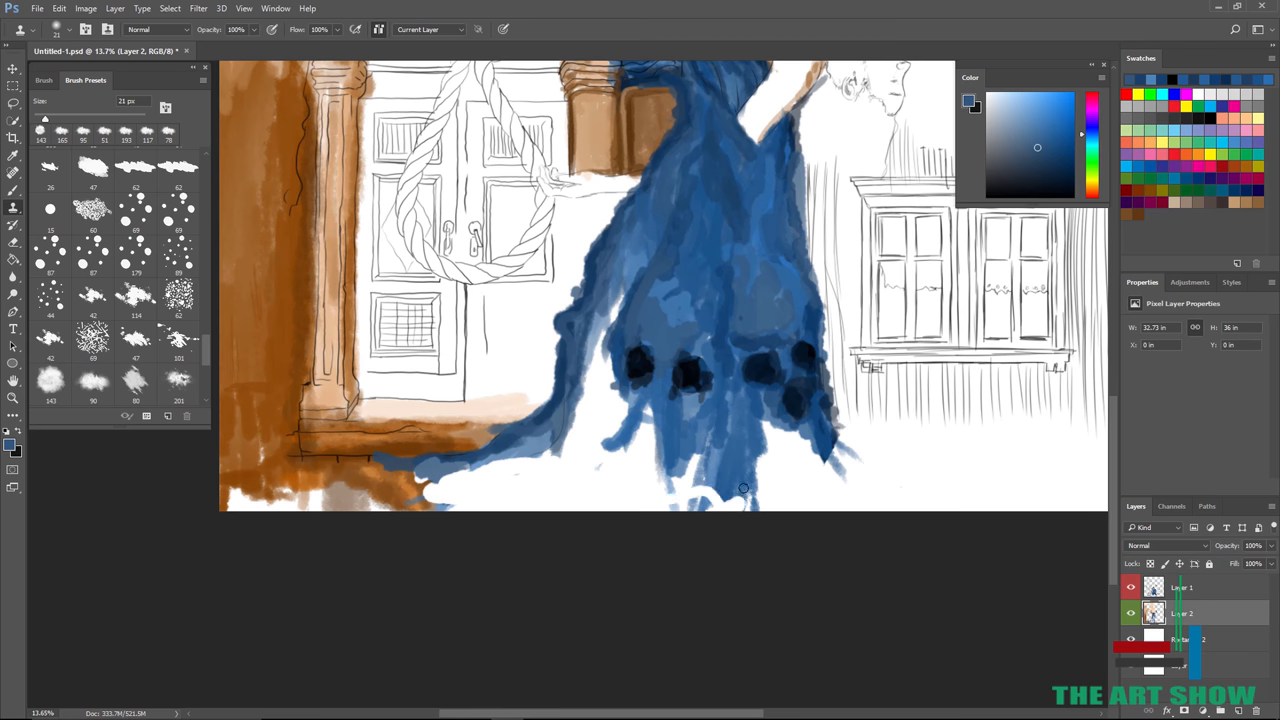
pyautogui.click(744, 488)
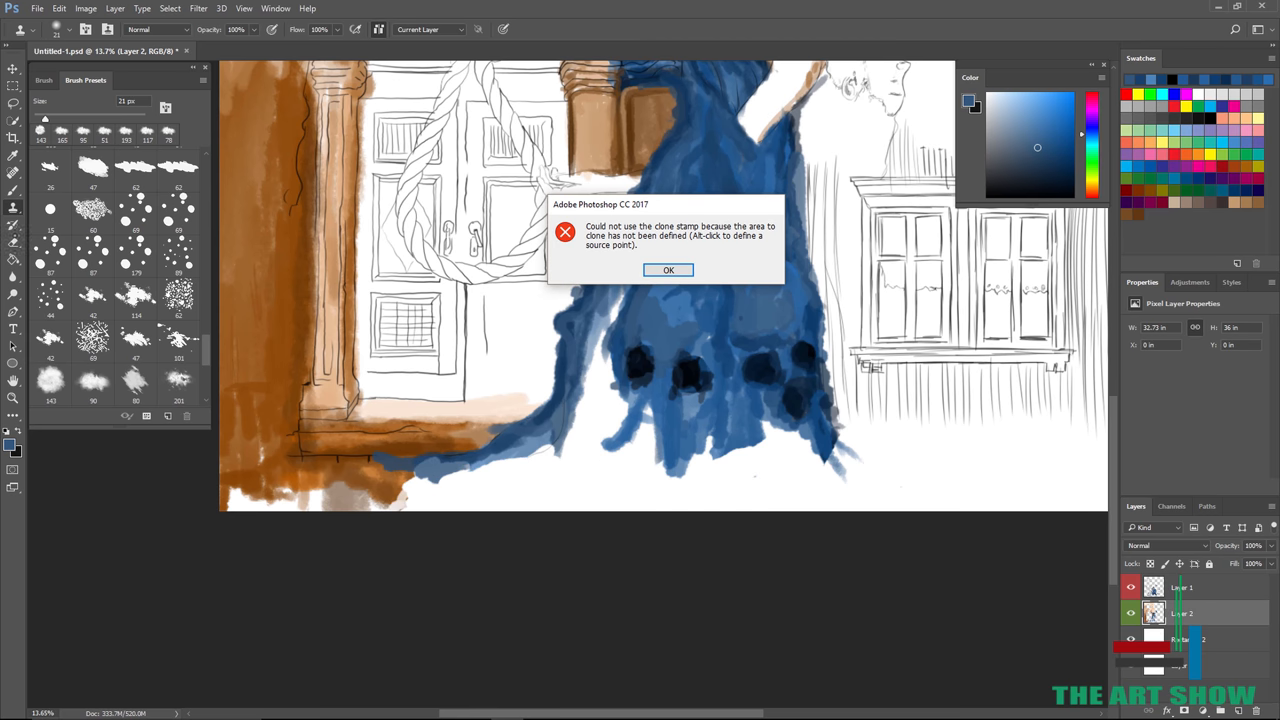
pyautogui.click(668, 270)
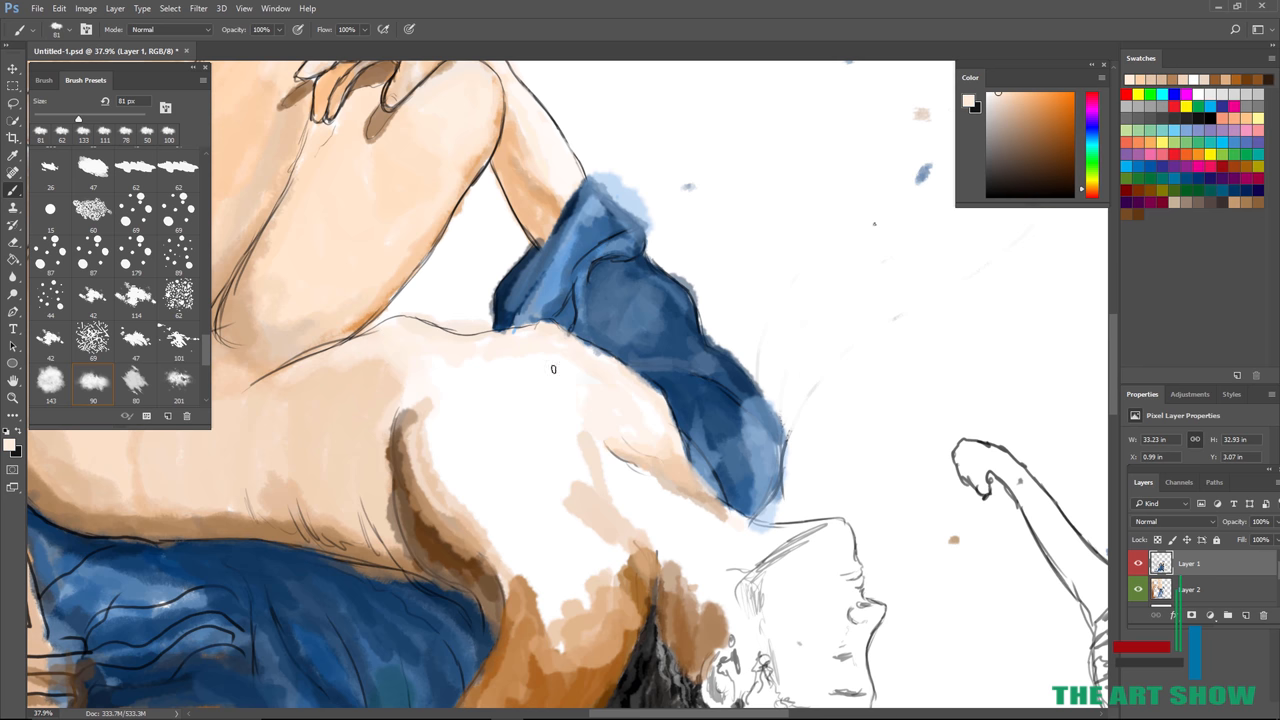
# Paint skin tone and warm shading across the figure's torso, arm and chest
pyautogui.moveTo(552, 368); pyautogui.dragTo(444, 520)
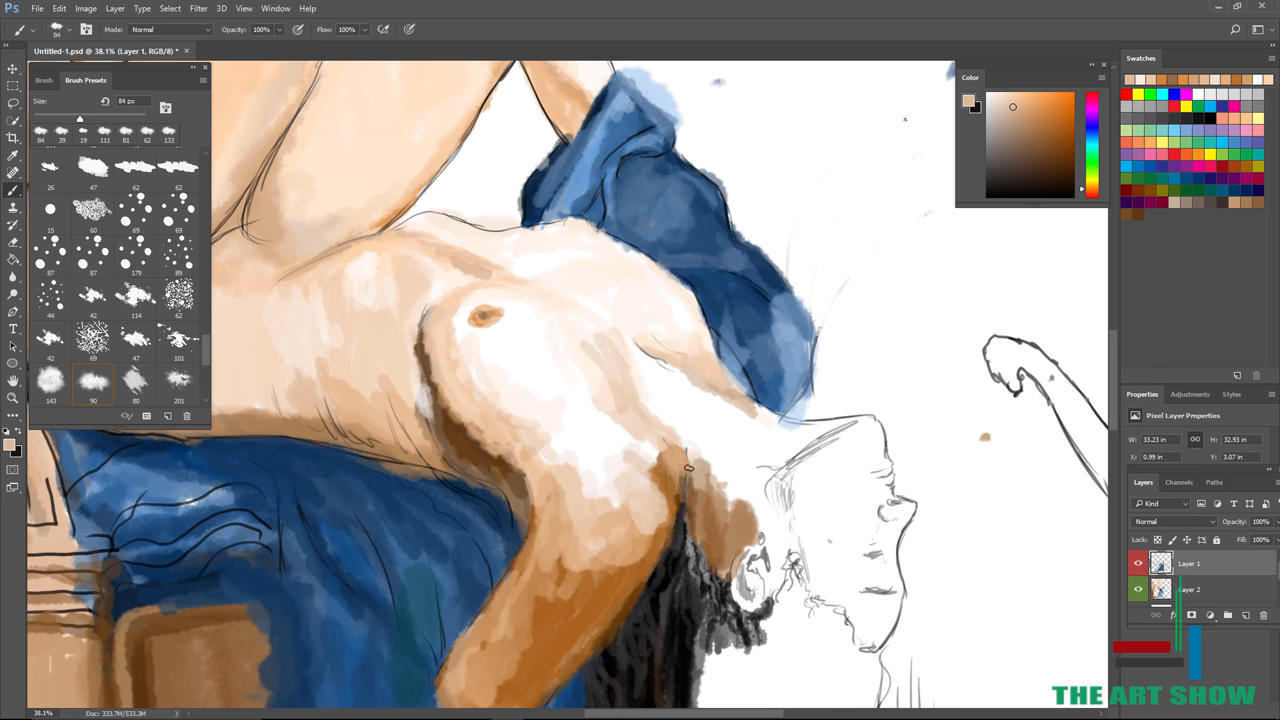
pyautogui.moveTo(690, 464); pyautogui.dragTo(716, 476)
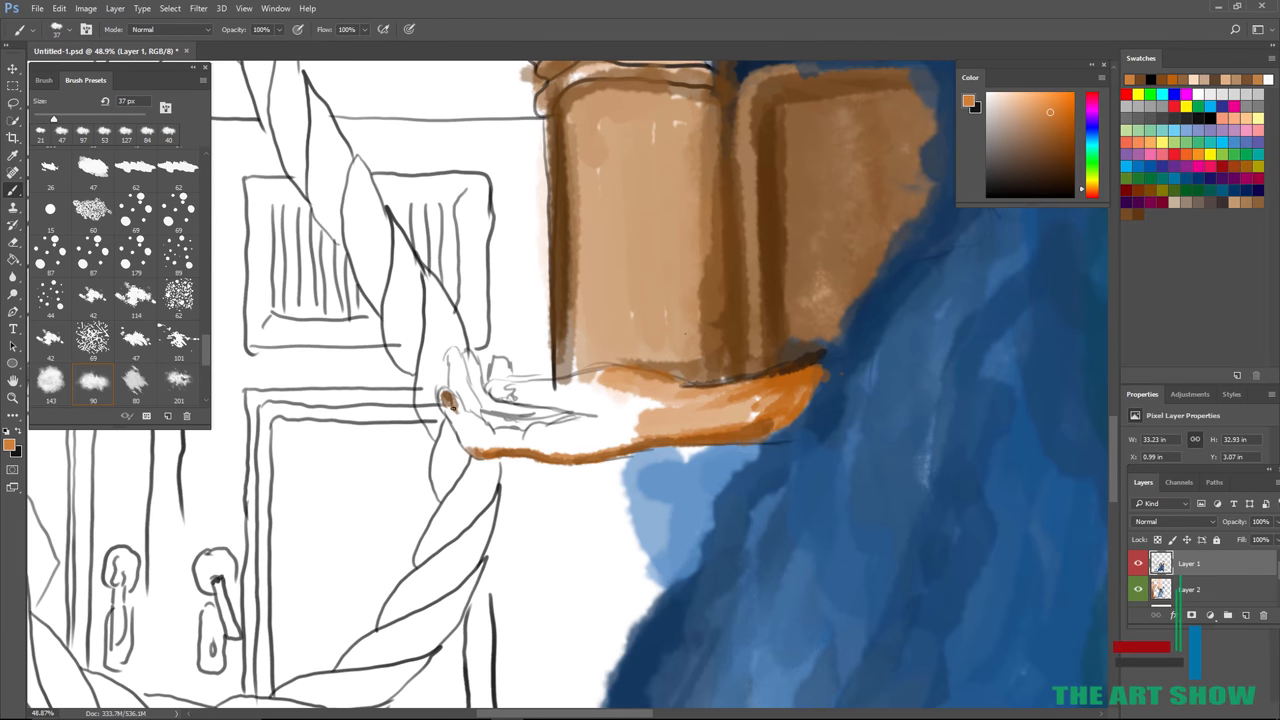
# Paint skin tone on the hand on the ledge with a dark brown shadow under the fingers
pyautogui.moveTo(460, 410); pyautogui.dragTo(570, 440)
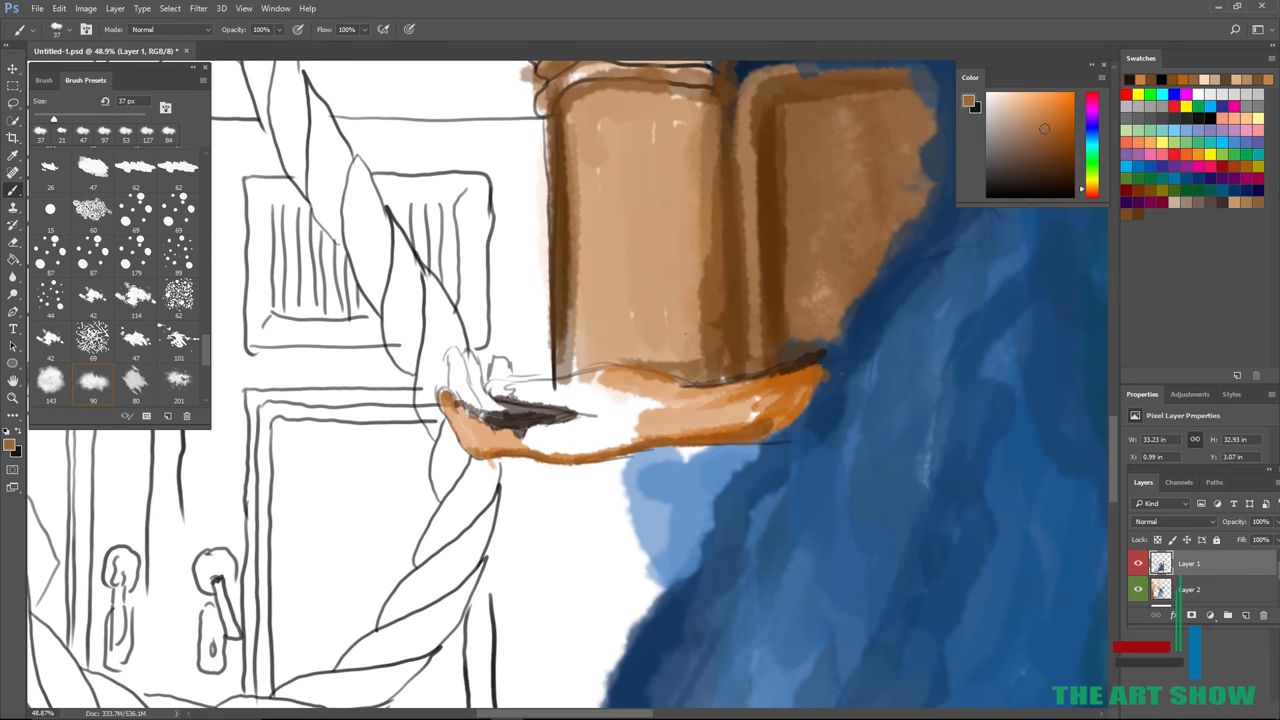
pyautogui.moveTo(470, 360); pyautogui.dragTo(500, 410)
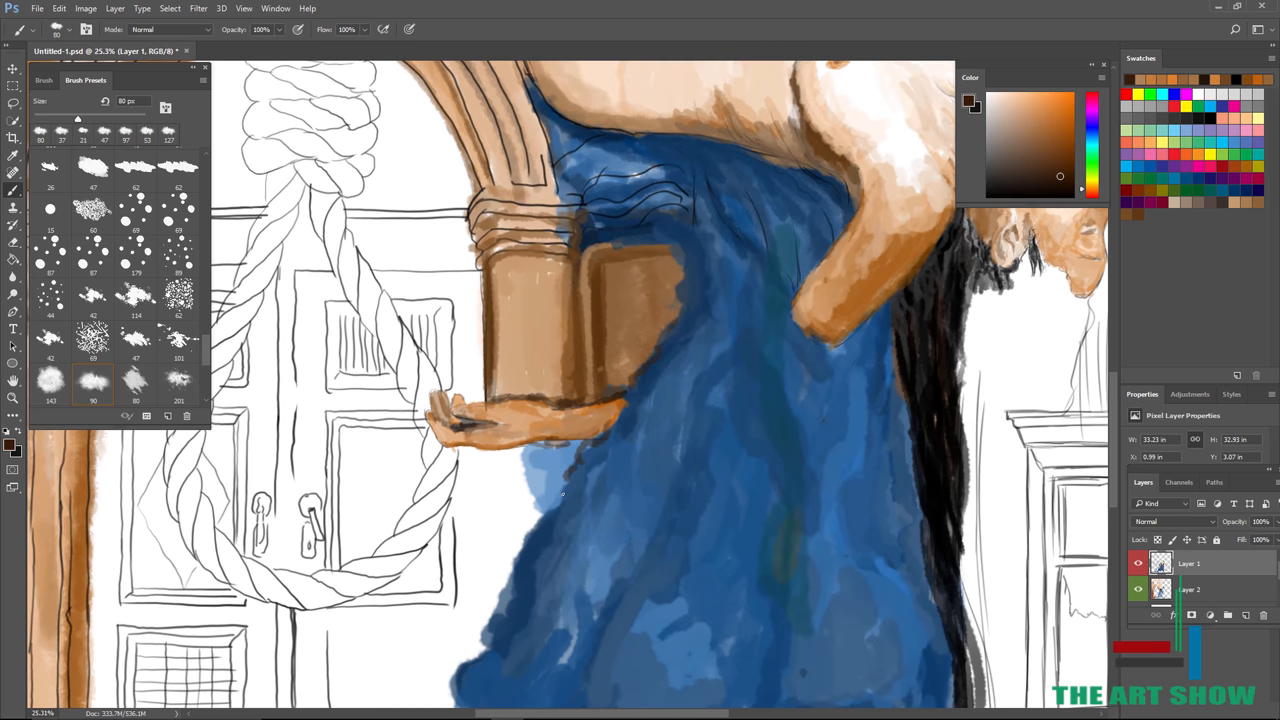
pyautogui.scroll(-3)
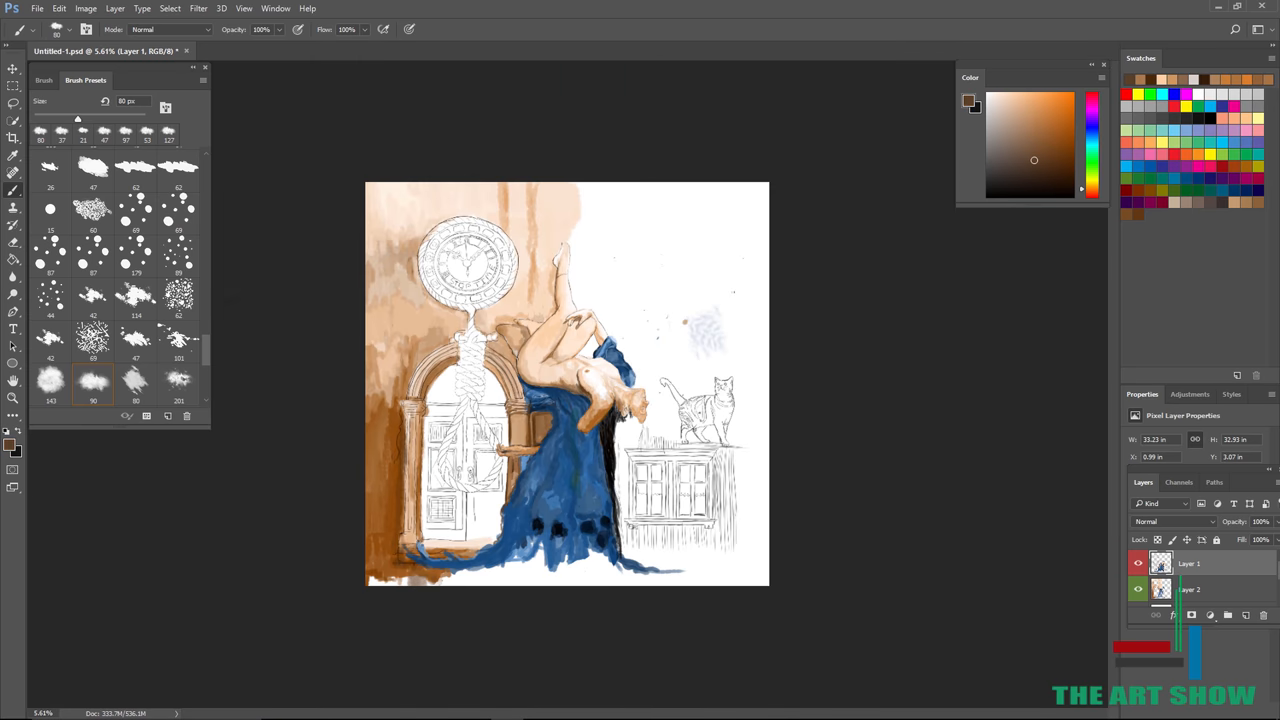
# Pick yellow and trace the cabinet window frame beside the blue cloth
pyautogui.click(12, 136)
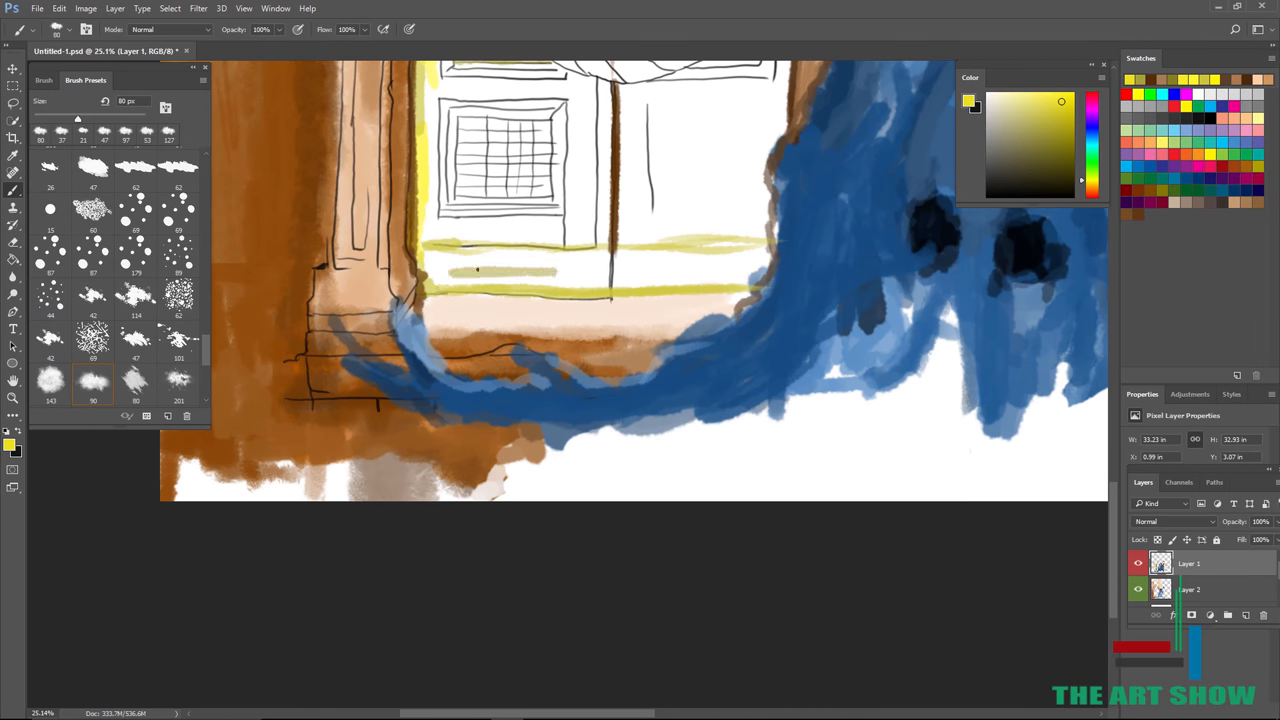
# Fill the double doors under the arch bright yellow with darker green-tinted shading
pyautogui.moveTo(440, 256); pyautogui.dragTo(764, 250)
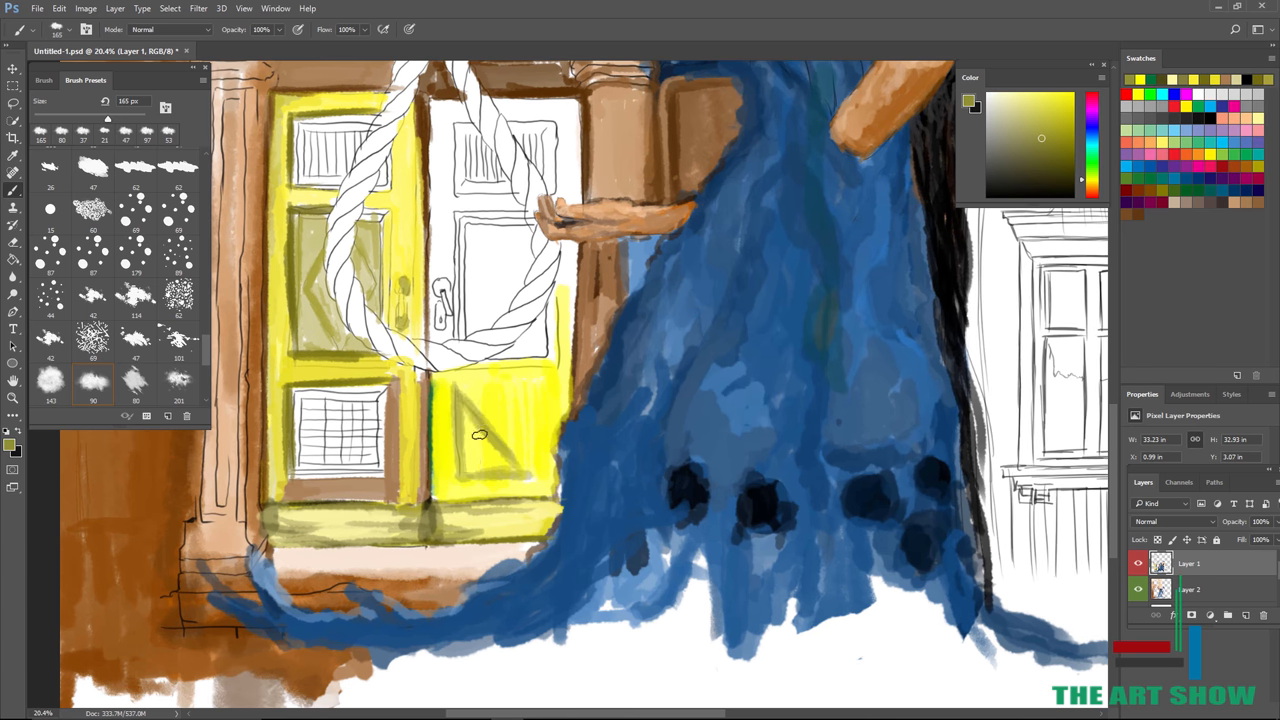
pyautogui.click(510, 420)
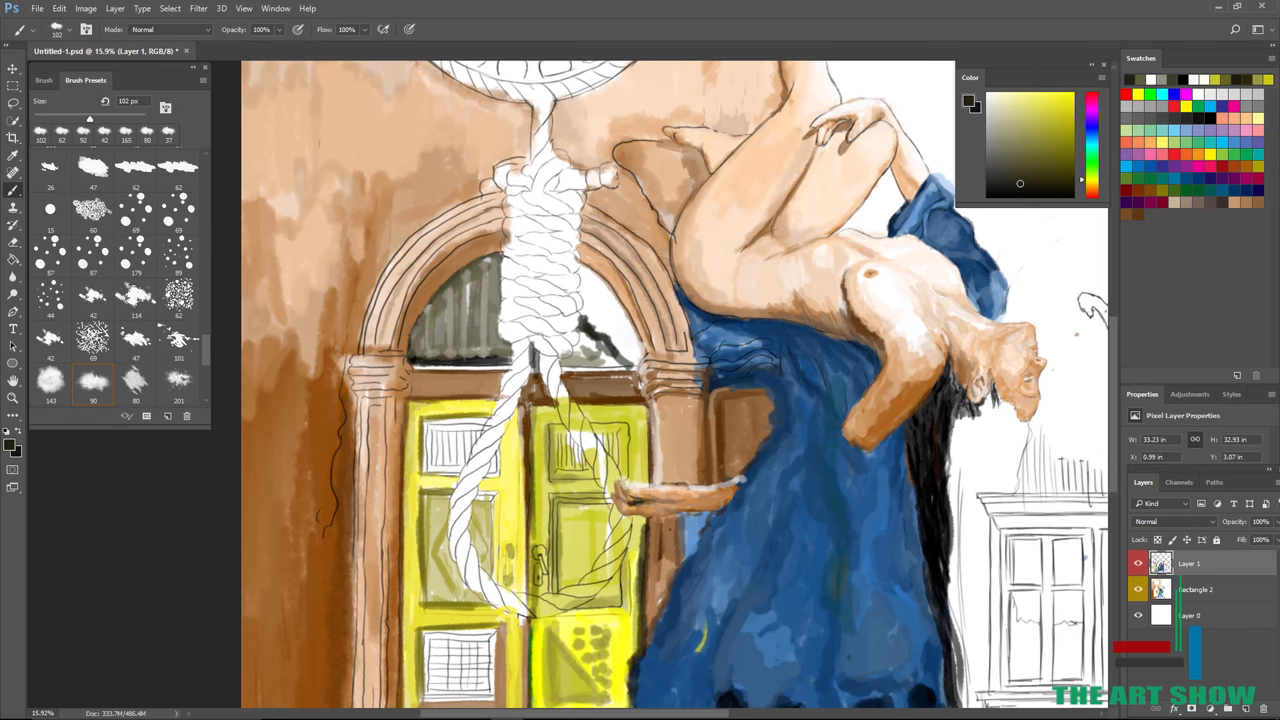
pyautogui.scroll(-3)
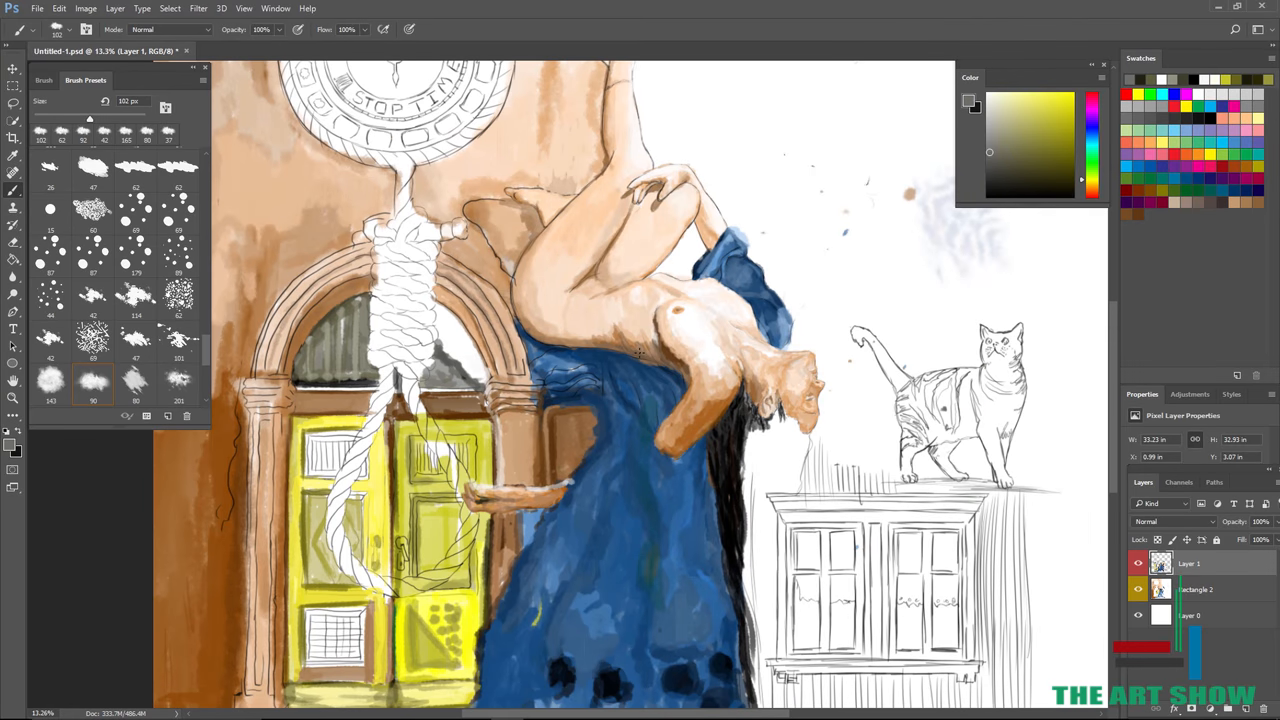